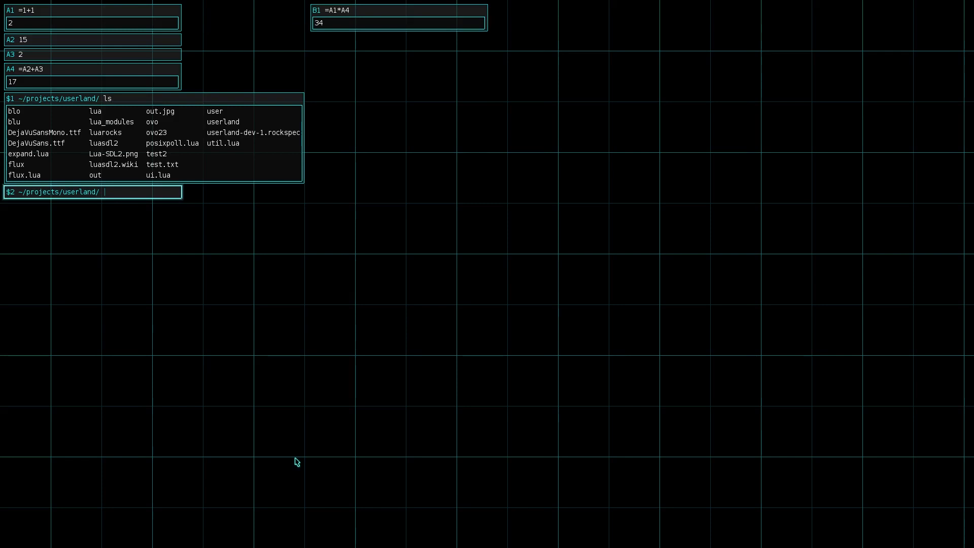
# - Enter the loop 'for i in `seq 7`; do echo $i; sleep 1' in the shell cell
pyautogui.write('for i')
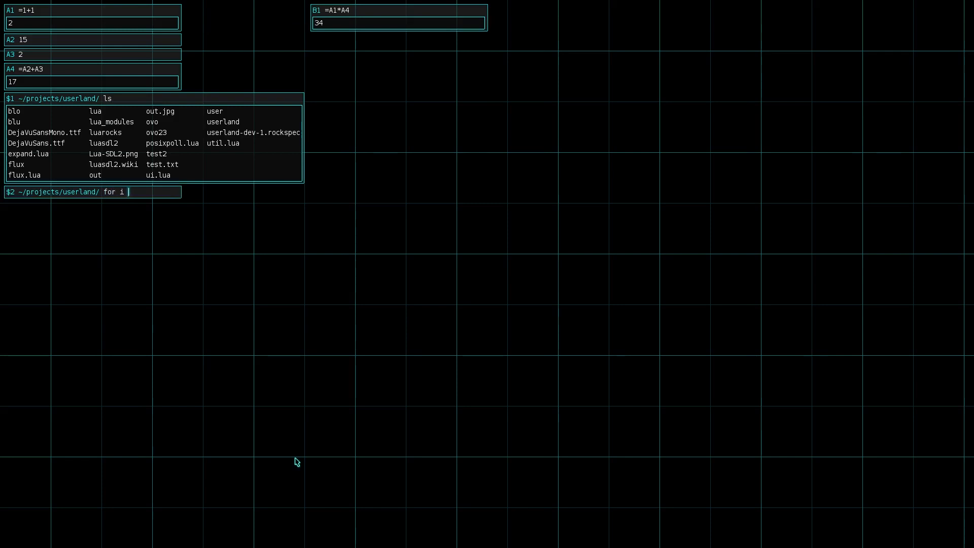
pyautogui.write('in `seq')
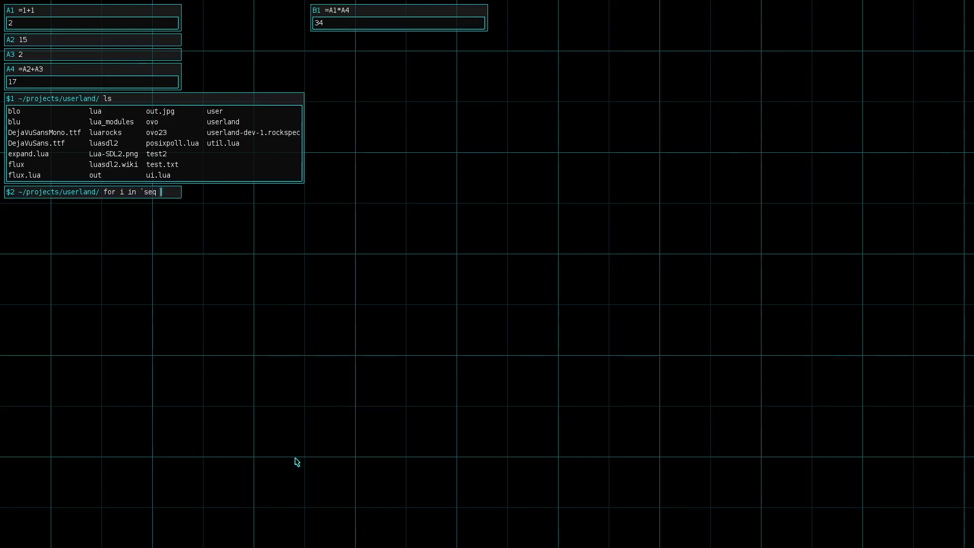
pyautogui.write('7`; d')
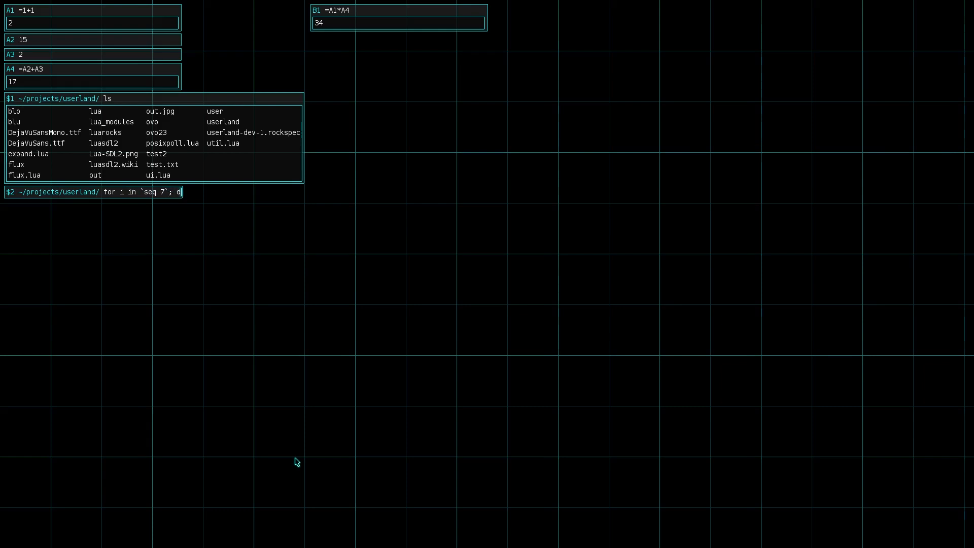
pyautogui.write('o echo $i; sleep 1; done')
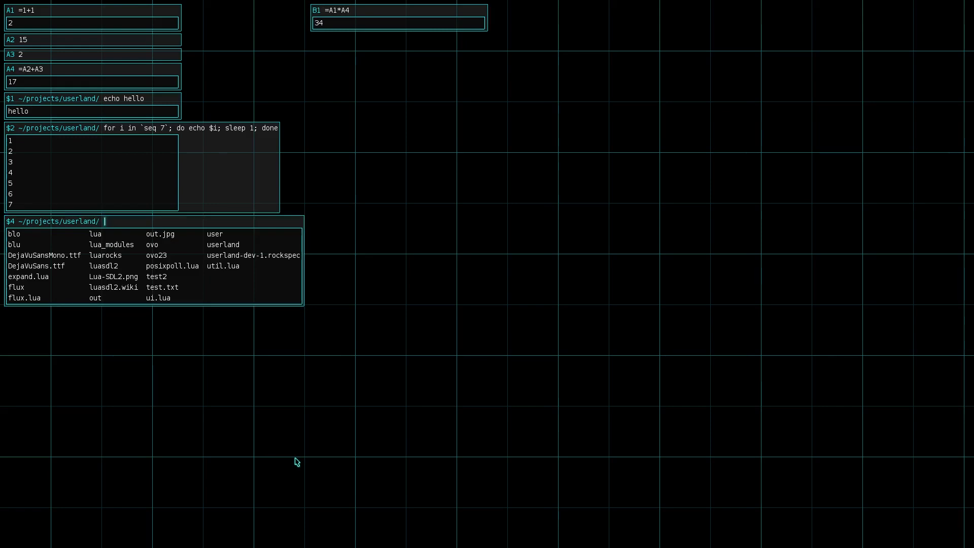
# - Show util.lua via cat and begin piping it into tac to reverse its lines
pyautogui.write('cat ui.lua')
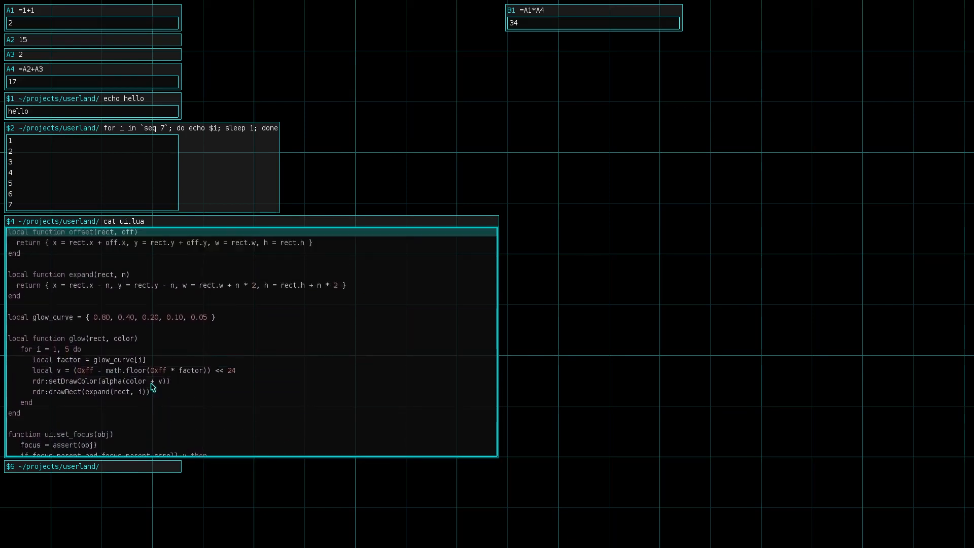
pyautogui.scroll(3)
pyautogui.write('til')
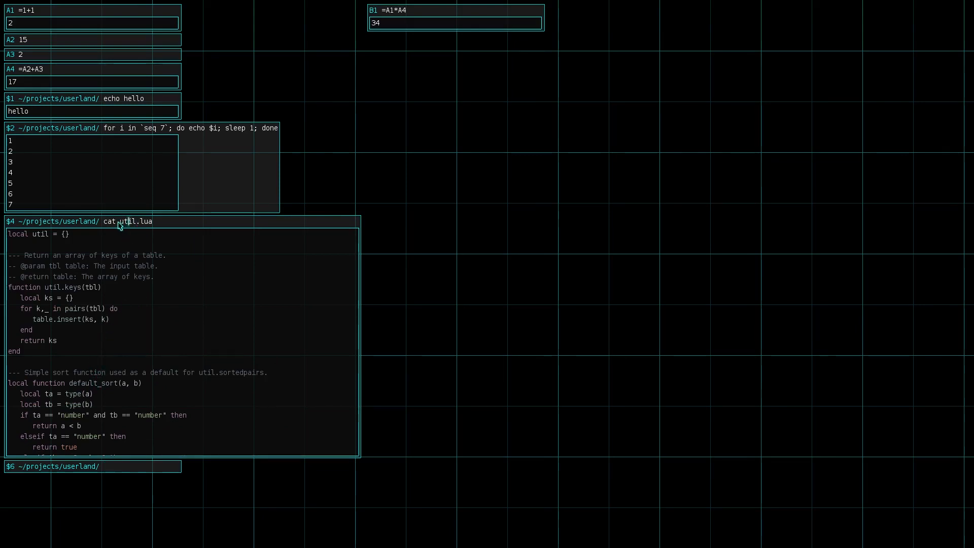
pyautogui.write('ta')
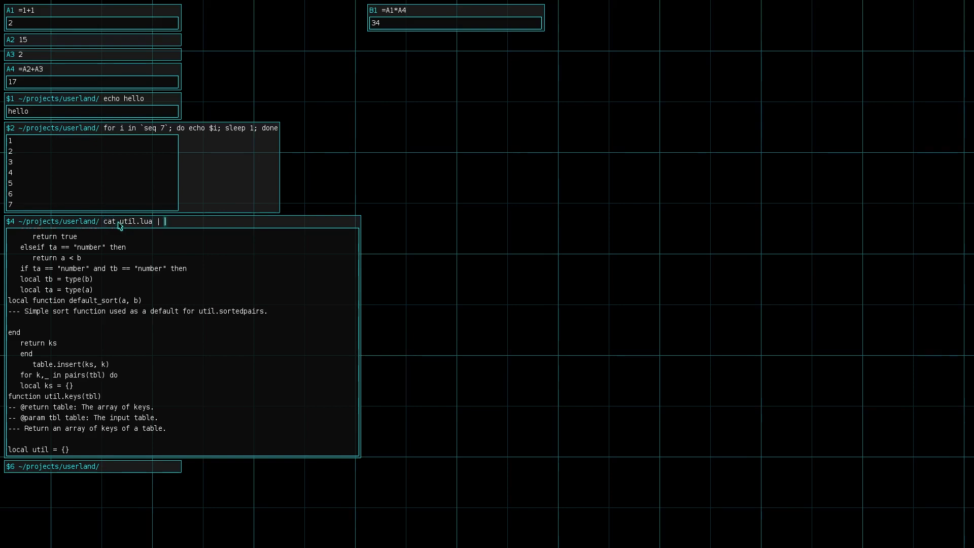
# - Extend the pipeline to 'tac | wc -l' and select a pipeline stage for editing
pyautogui.write('tac | w')
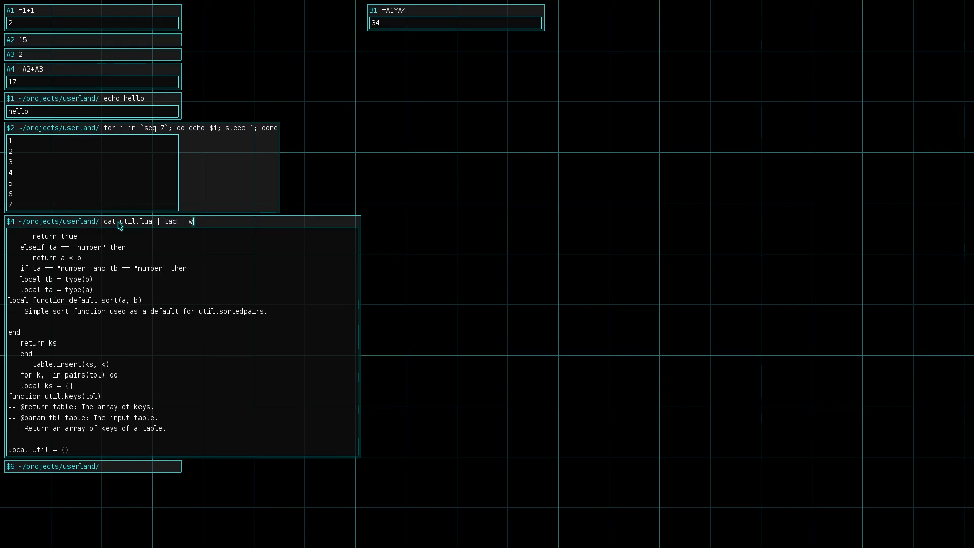
pyautogui.write('c -l')
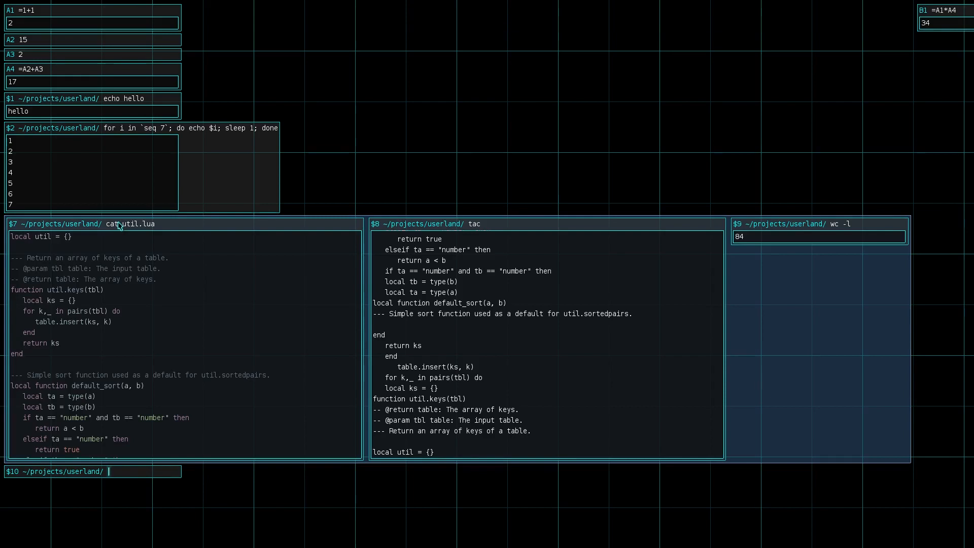
pyautogui.moveTo(242, 393)
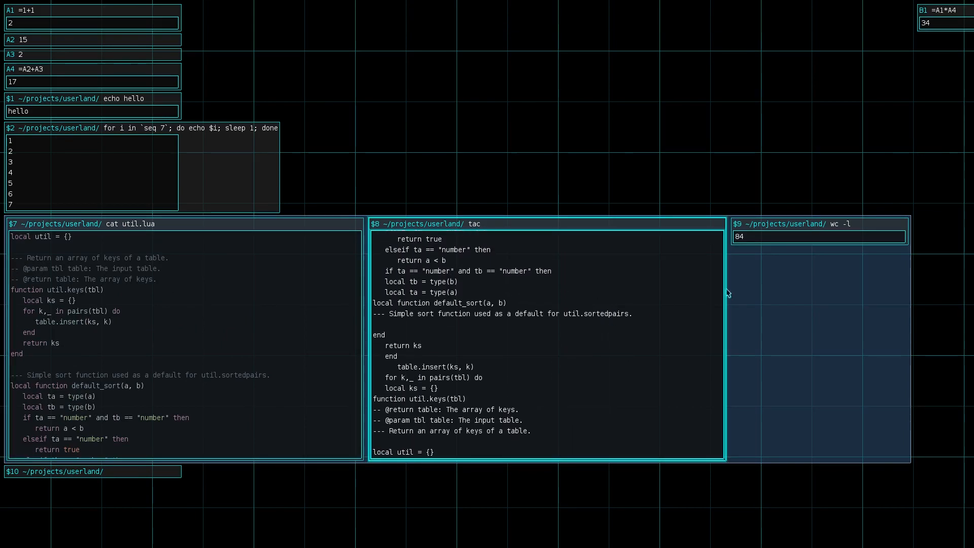
pyautogui.click(819, 224)
pyautogui.write('c')
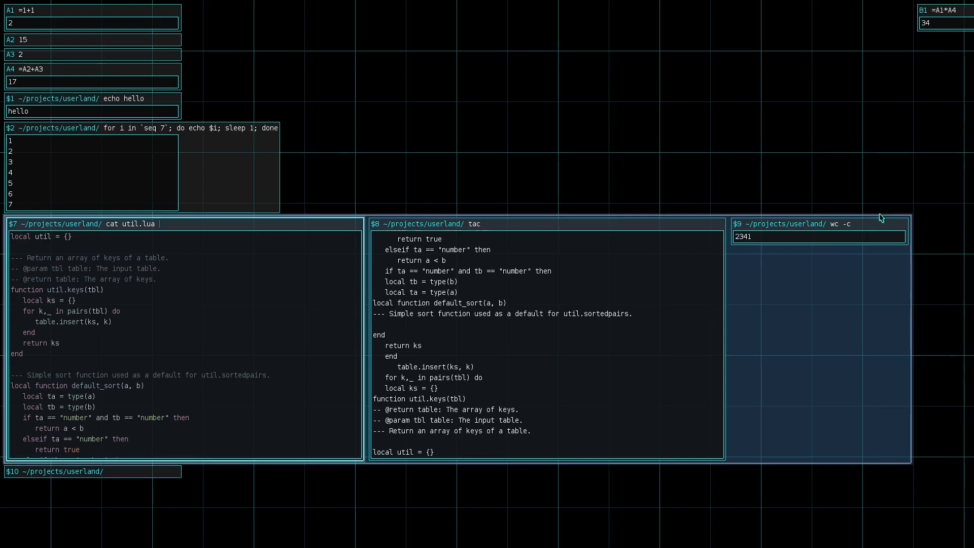
pyautogui.moveTo(473, 214)
pyautogui.write('grep')
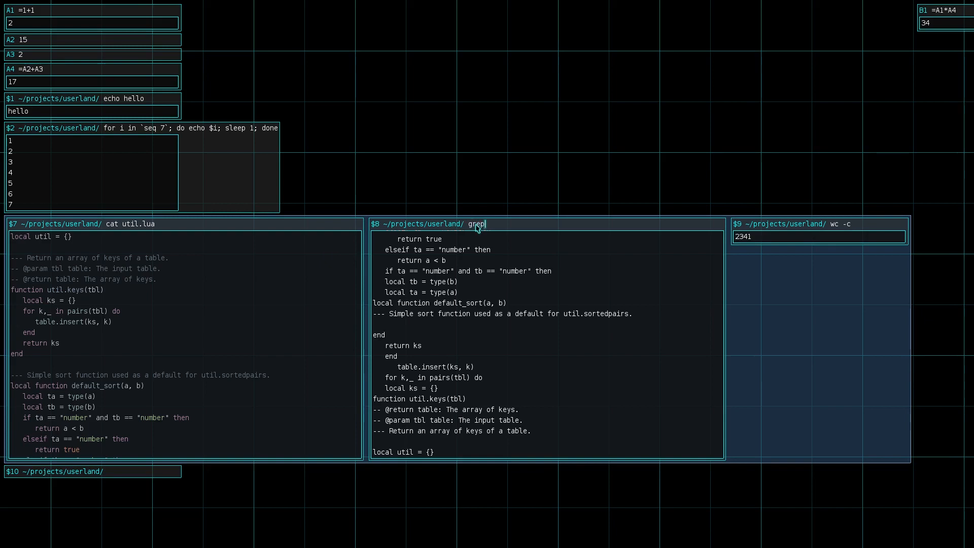
# - Enter 'grep type' in the middle stage to keep only lines containing 'type'
pyautogui.write('type')
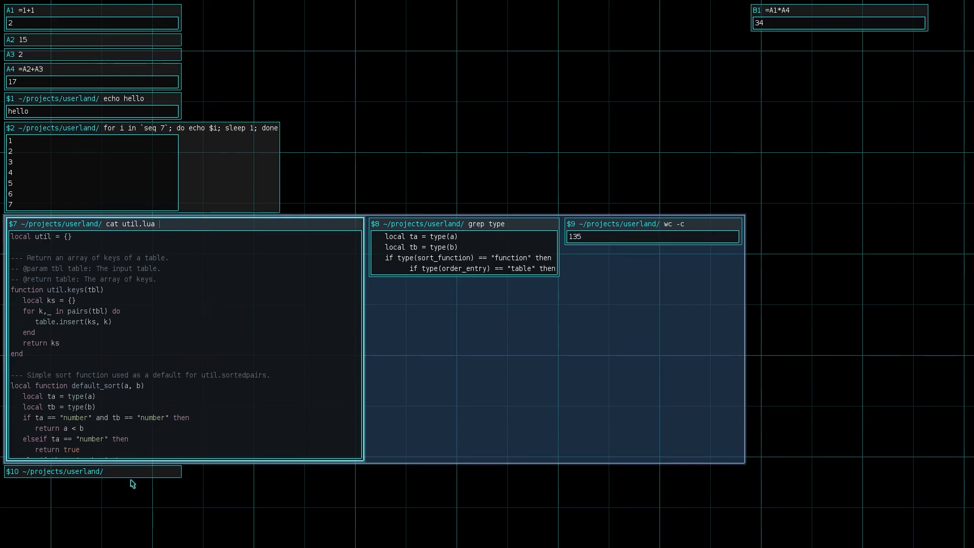
pyautogui.moveTo(130, 470)
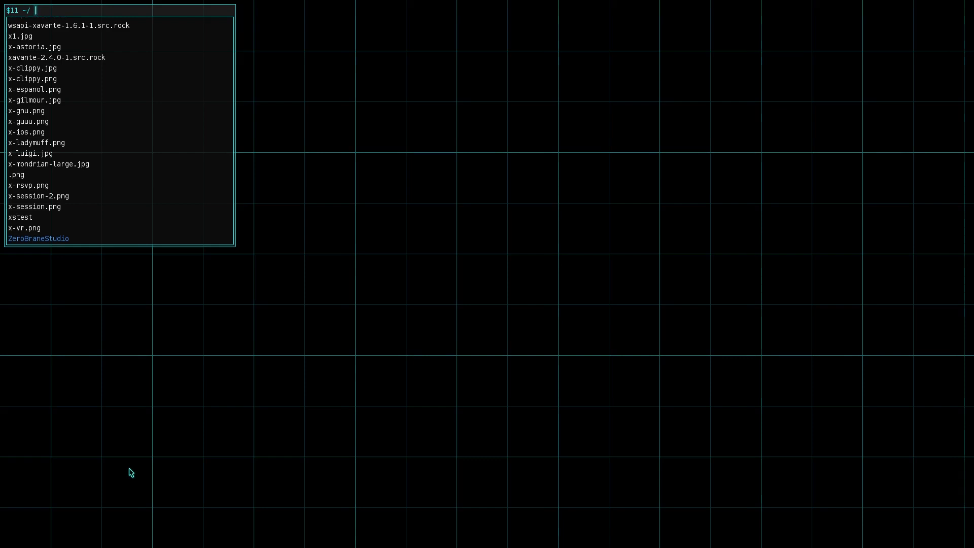
# - Enter 'show rio.jpg' in the $11 shell cell
pyautogui.write('show rio')
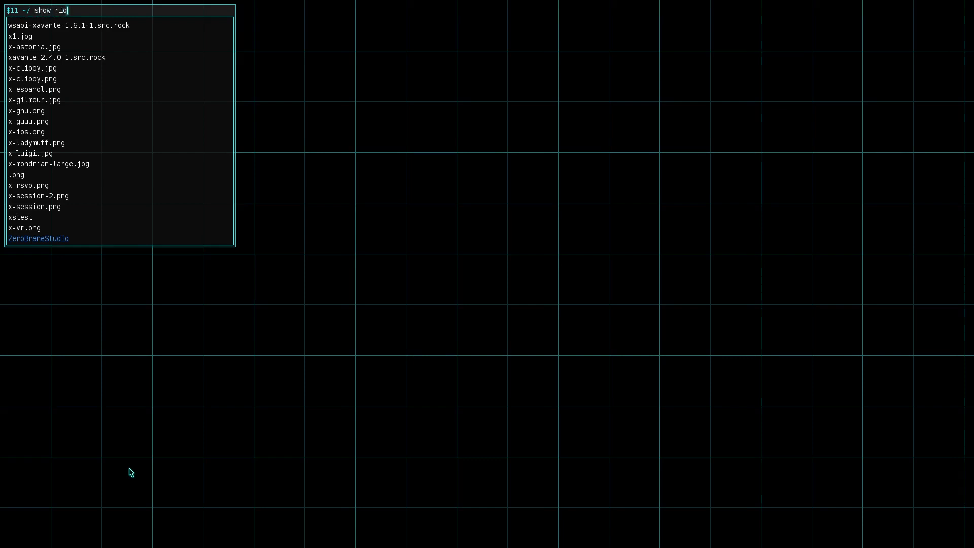
pyautogui.write('.jpg')
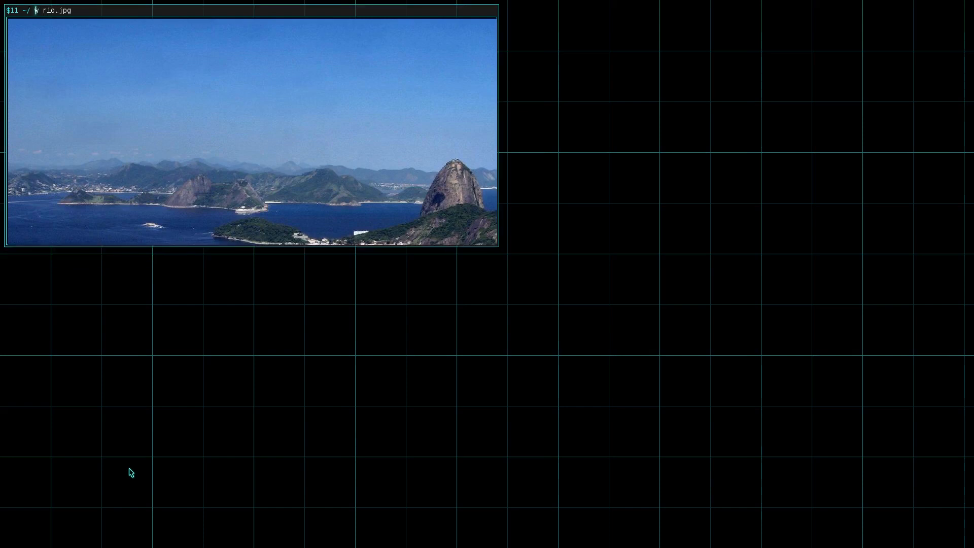
# - Enter 'cat rio.jpg | convert jpg:- -negate jpg:- | show' to display the inverted photo
pyautogui.write('cat rio.jpg | convert jpg:- -negate jpg:- | show')
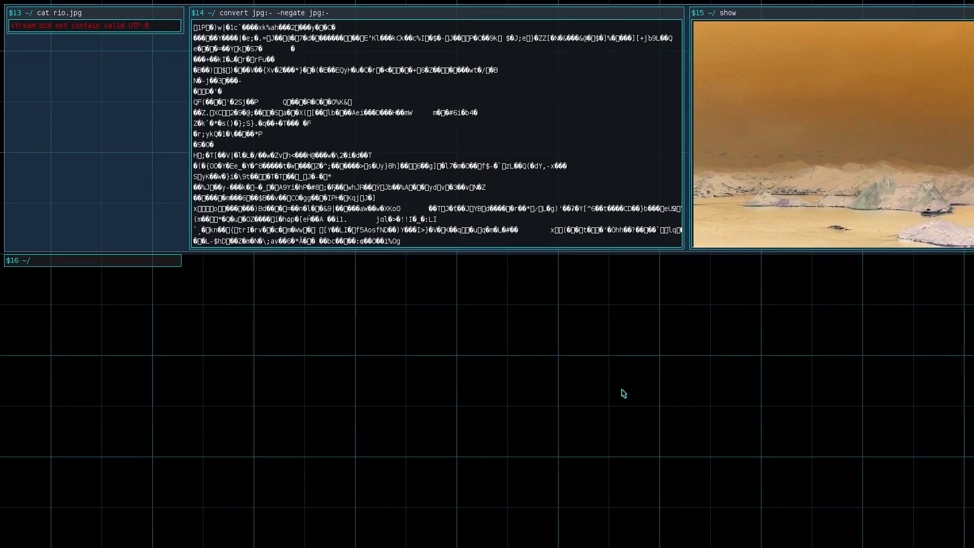
pyautogui.moveTo(279, 58)
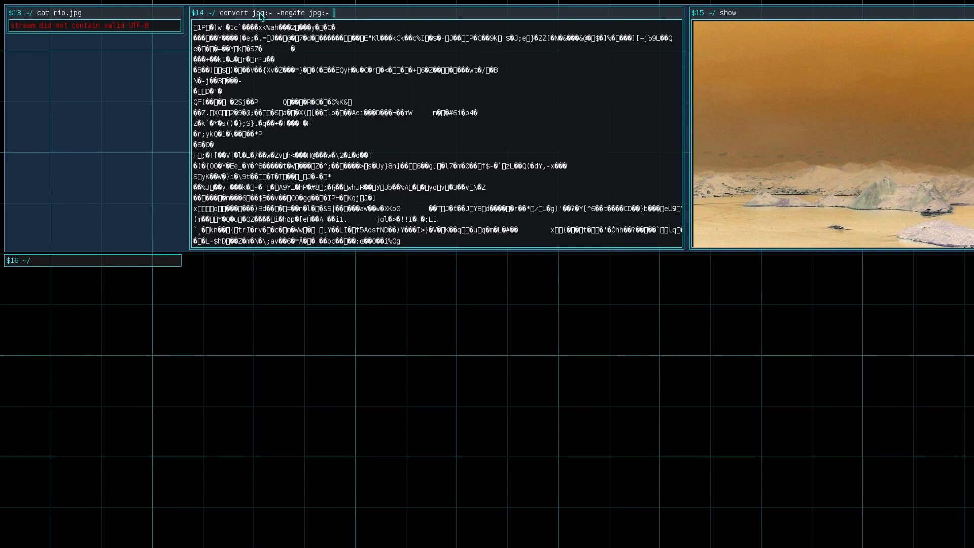
# - Prefix the convert stage with 'quiet' to begin the rotate-by-$A4 edit
pyautogui.write('quiet')
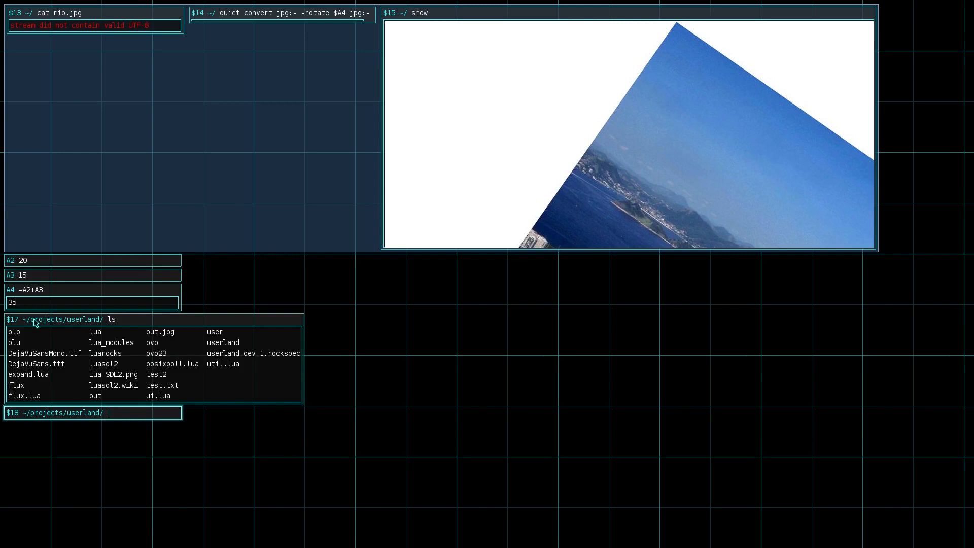
# - Begin typing 'cat blo | wc -l' in the $17 shell cell
pyautogui.write('cat blo')
pyautogui.write('wc -l')
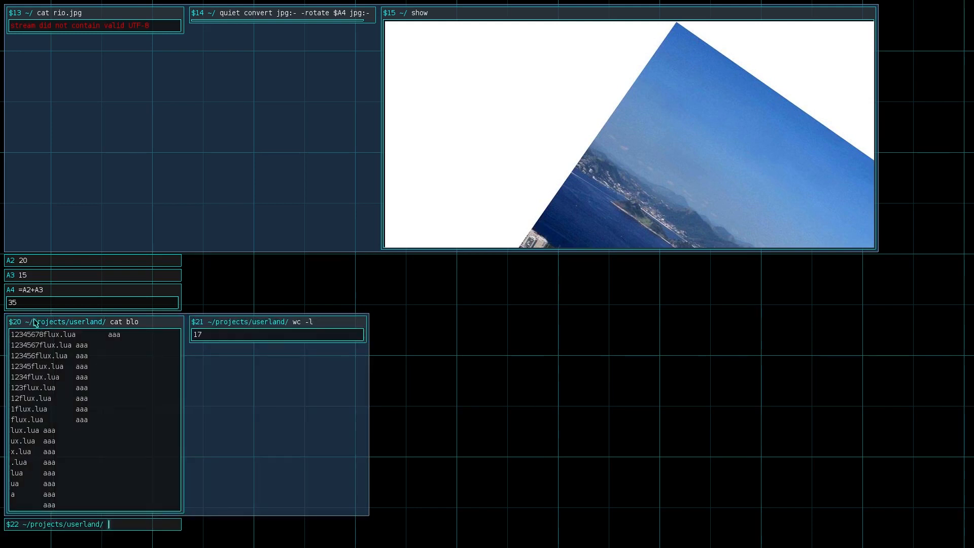
pyautogui.moveTo(53, 295)
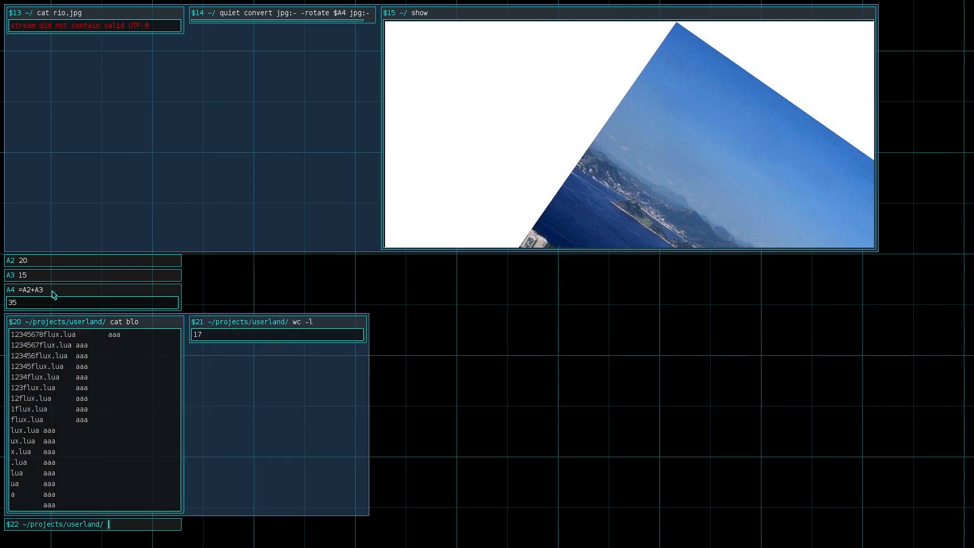